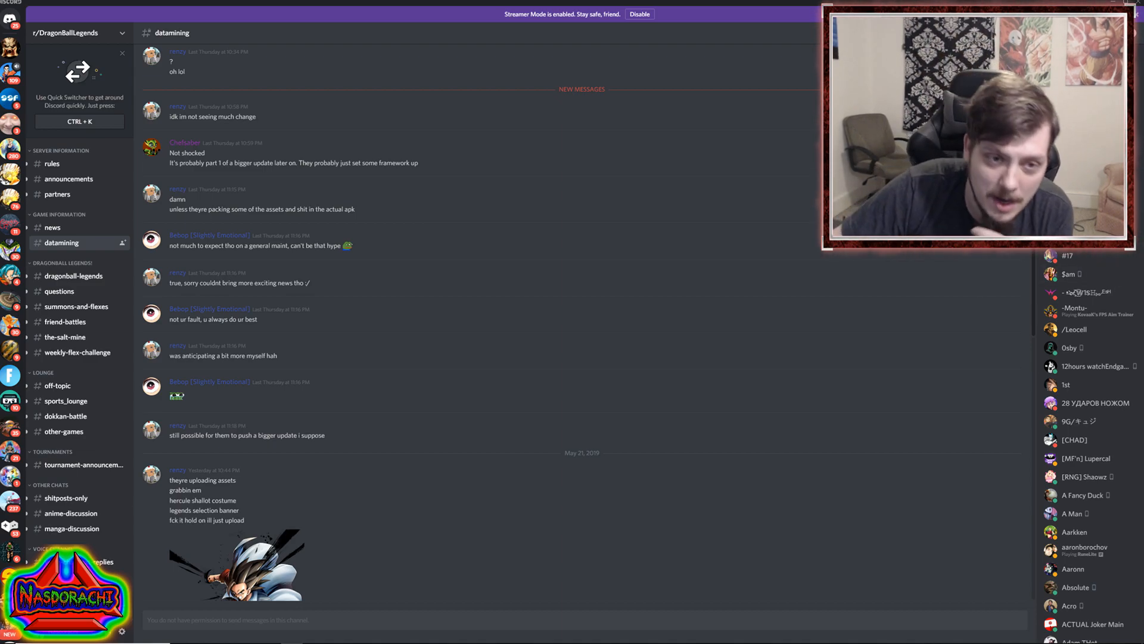
Scroll the #datamining channel down to the 'theyre uploading assets' post with Shallot costumes and banners.
scroll(down, 3)
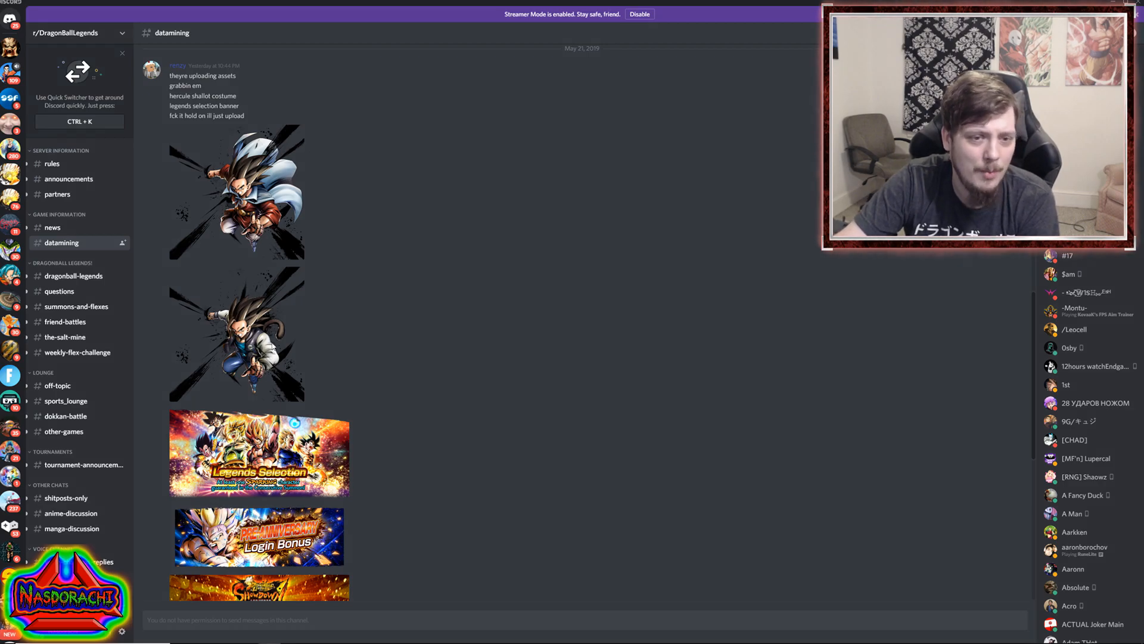
click(236, 333)
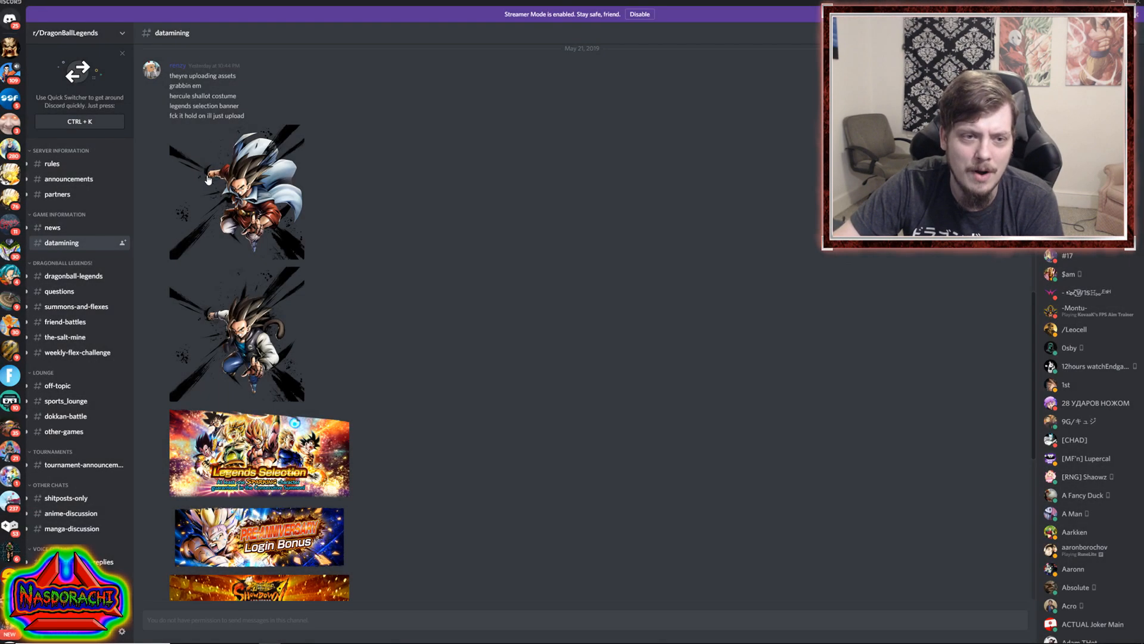
click(236, 191)
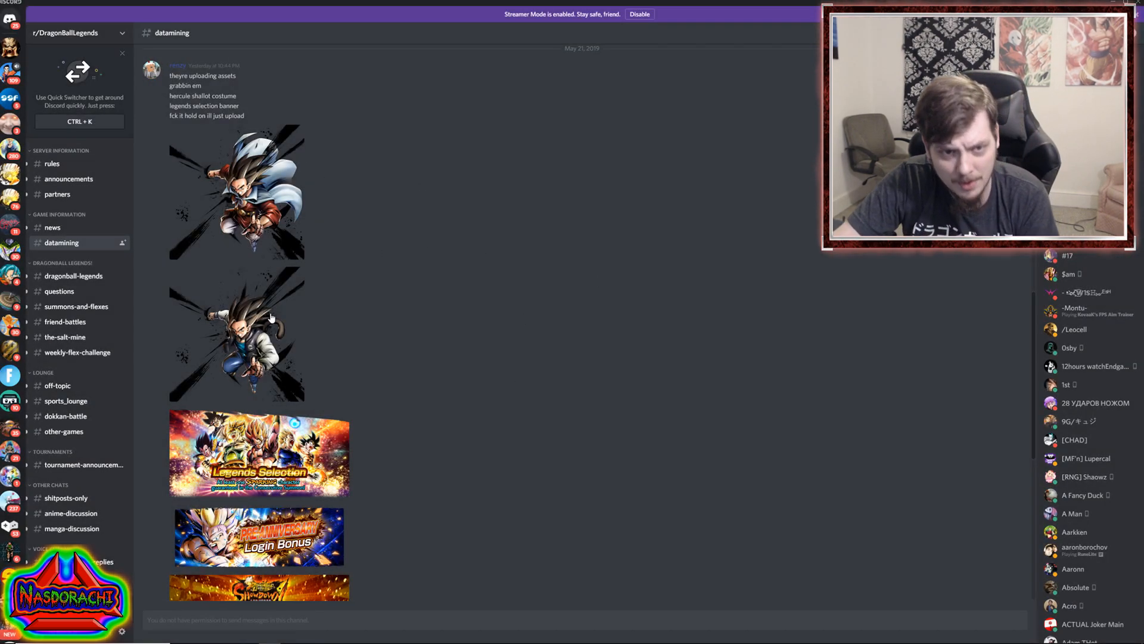
Enlarge the Pre-Anniversary Login Bonus banner to view it full-size.
scroll(down, 3)
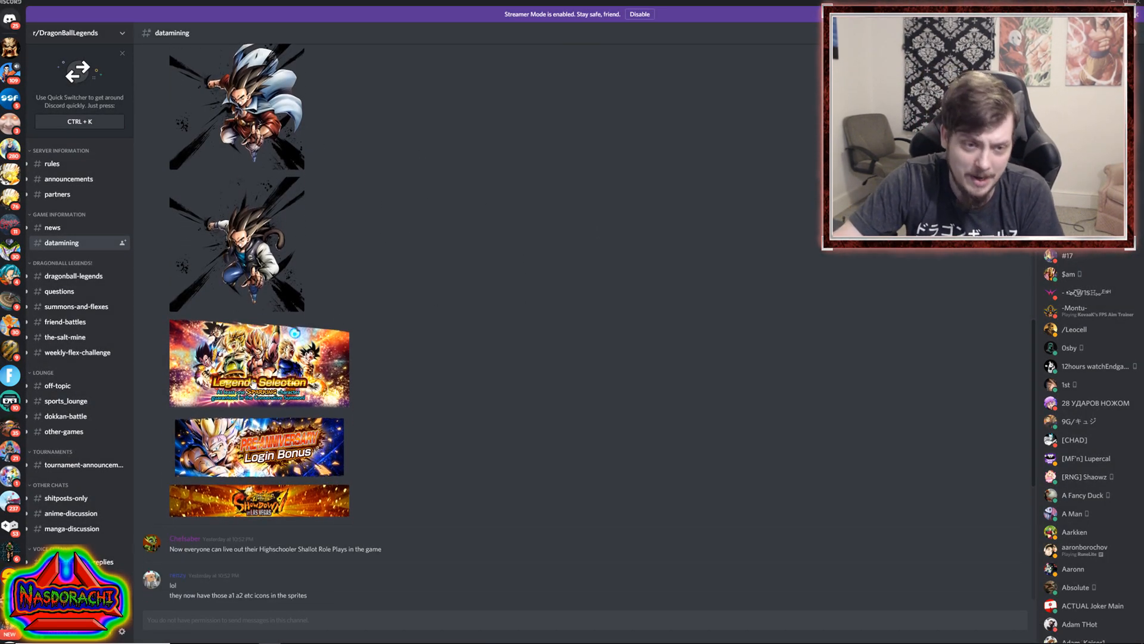
click(258, 446)
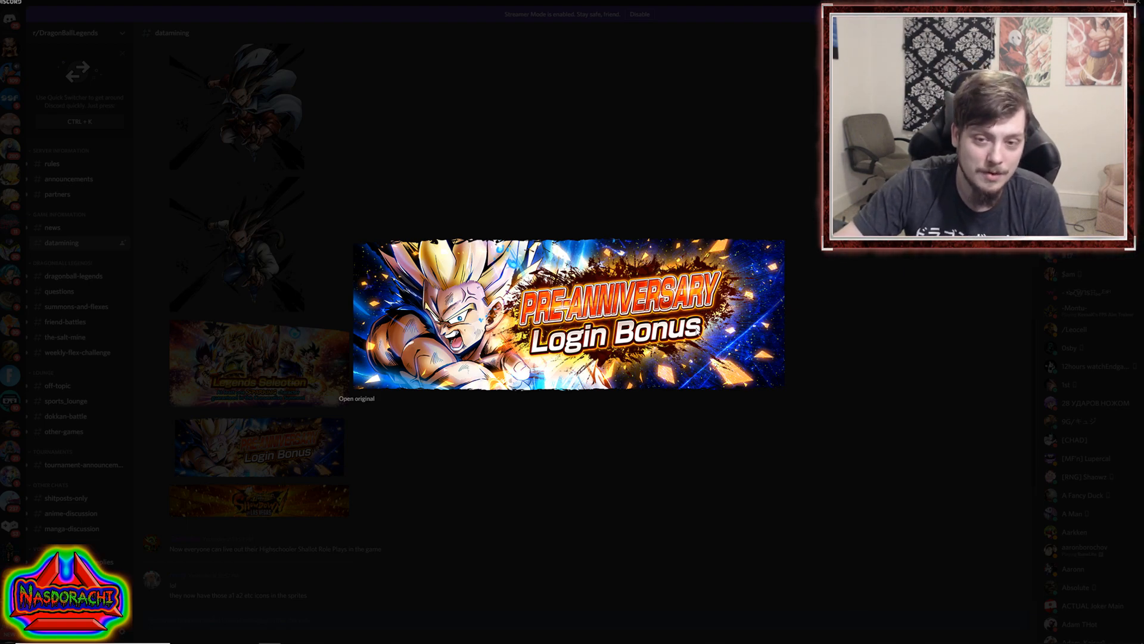
mouse_move(584, 477)
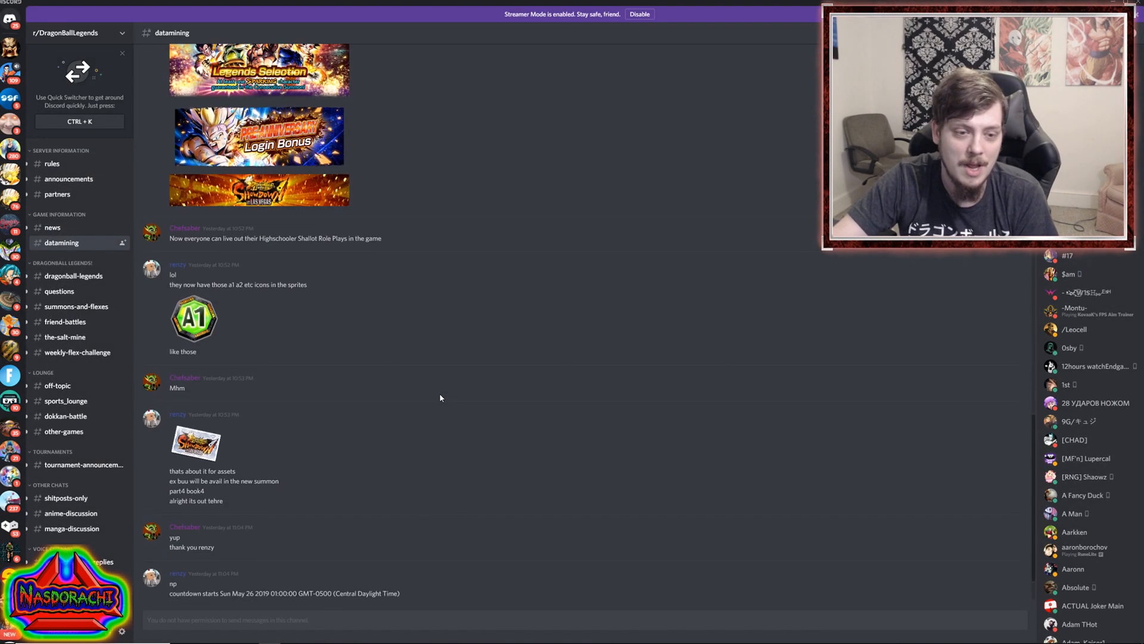
Reach the end of the asset discussion and enlarge the Showdown in Las Vegas banner.
scroll(down, 3)
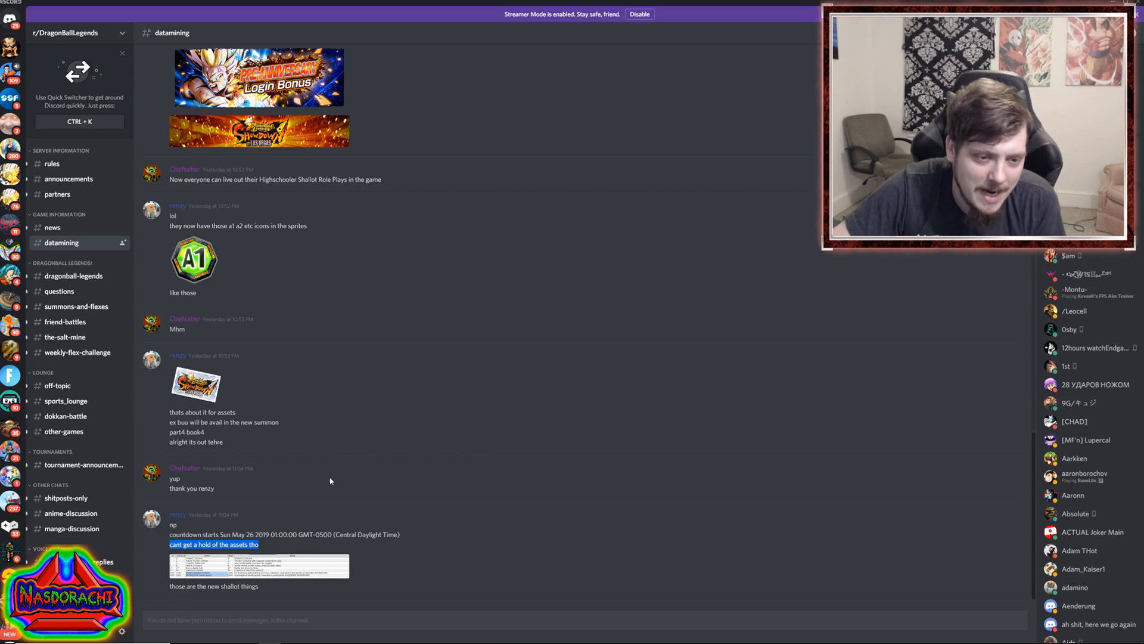
mouse_move(283, 604)
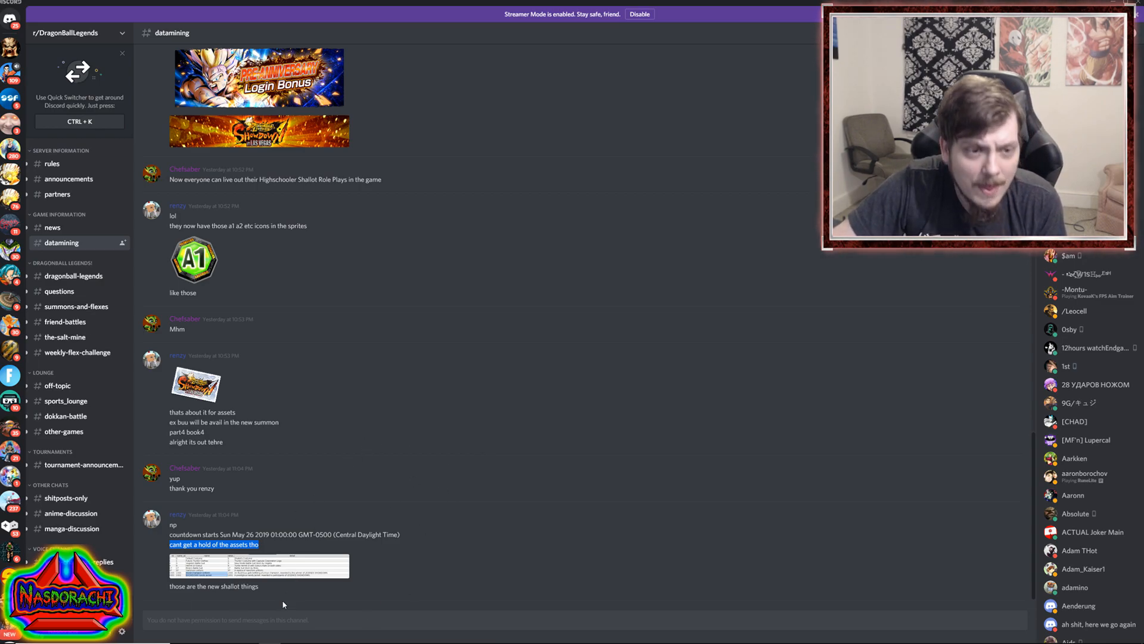
click(258, 131)
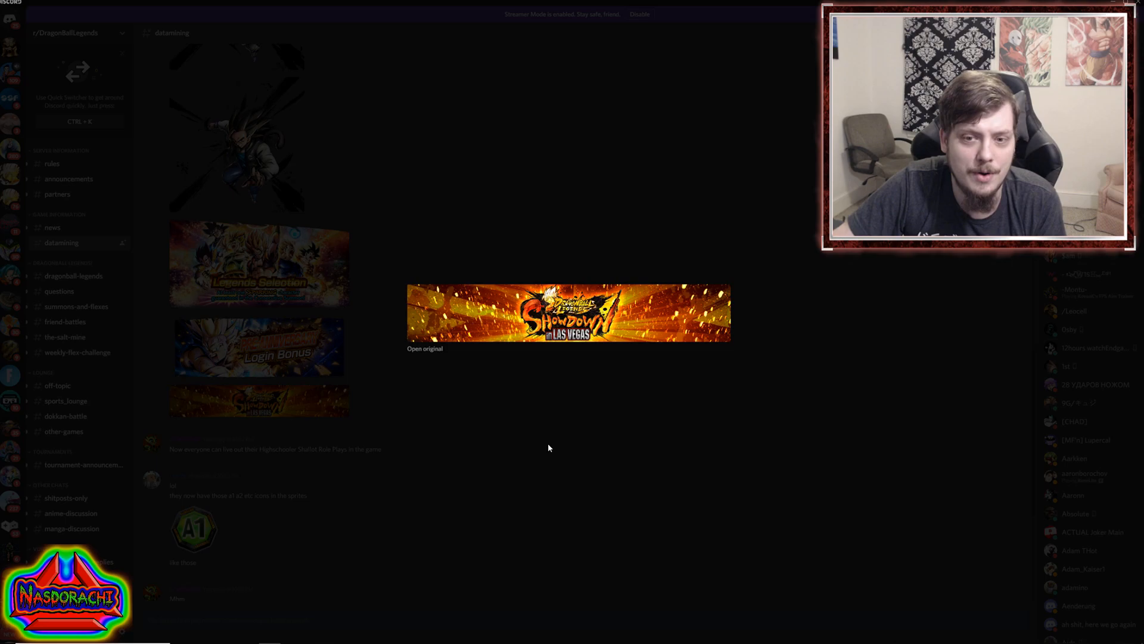
Close the enlarged Showdown banner and return to the channel messages.
click(258, 262)
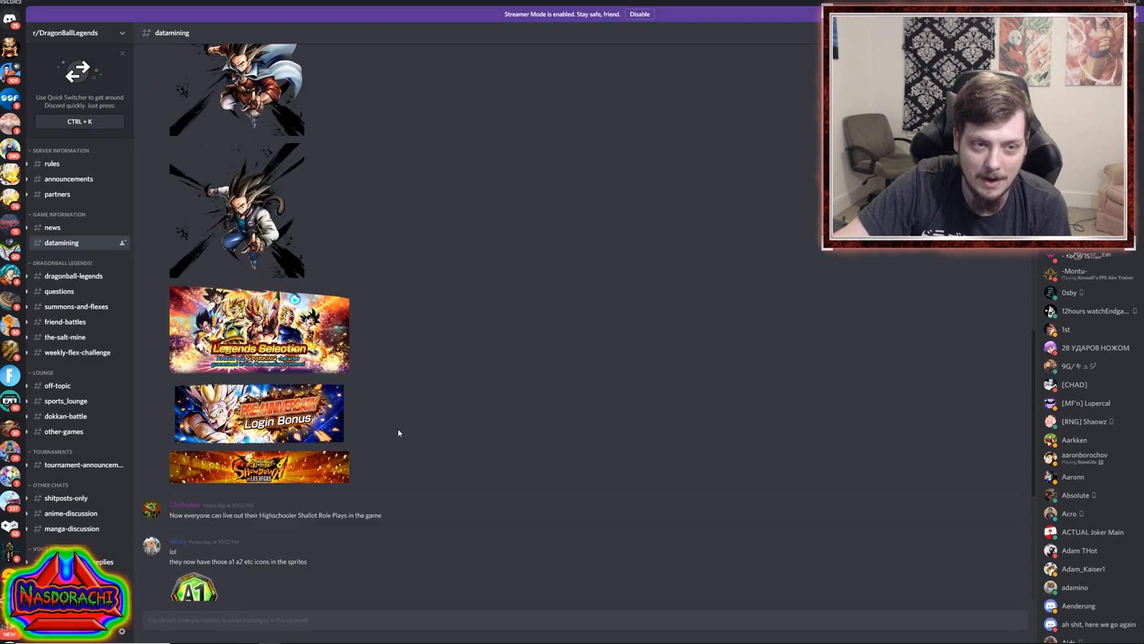
Enlarge the A1 rank icon from the sprites message to view it full-size.
scroll(down, 3)
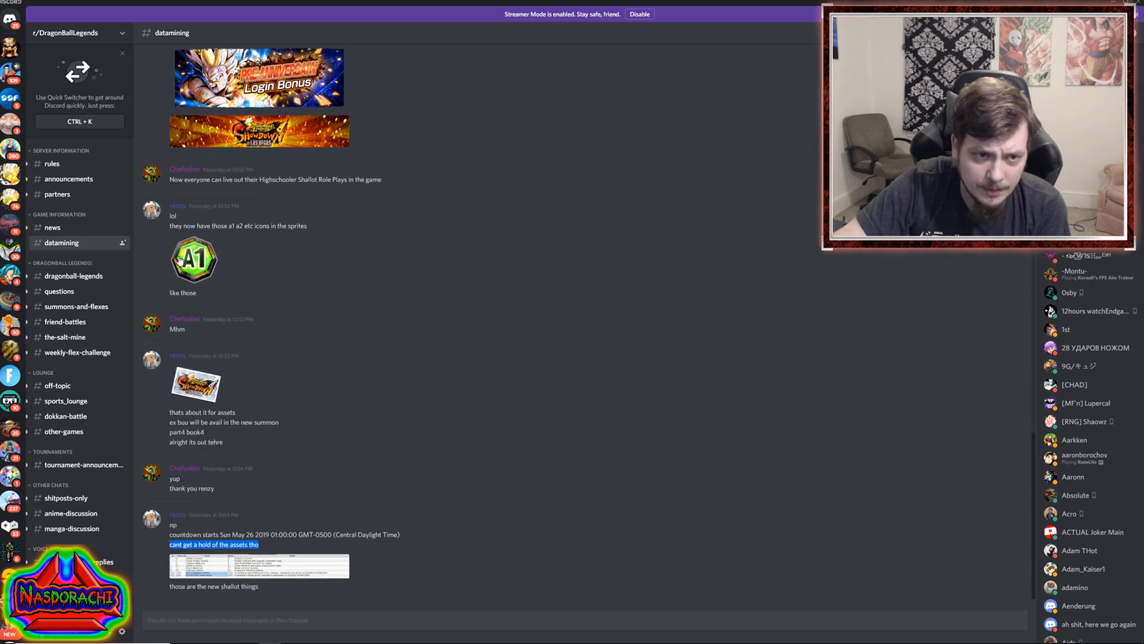
click(193, 259)
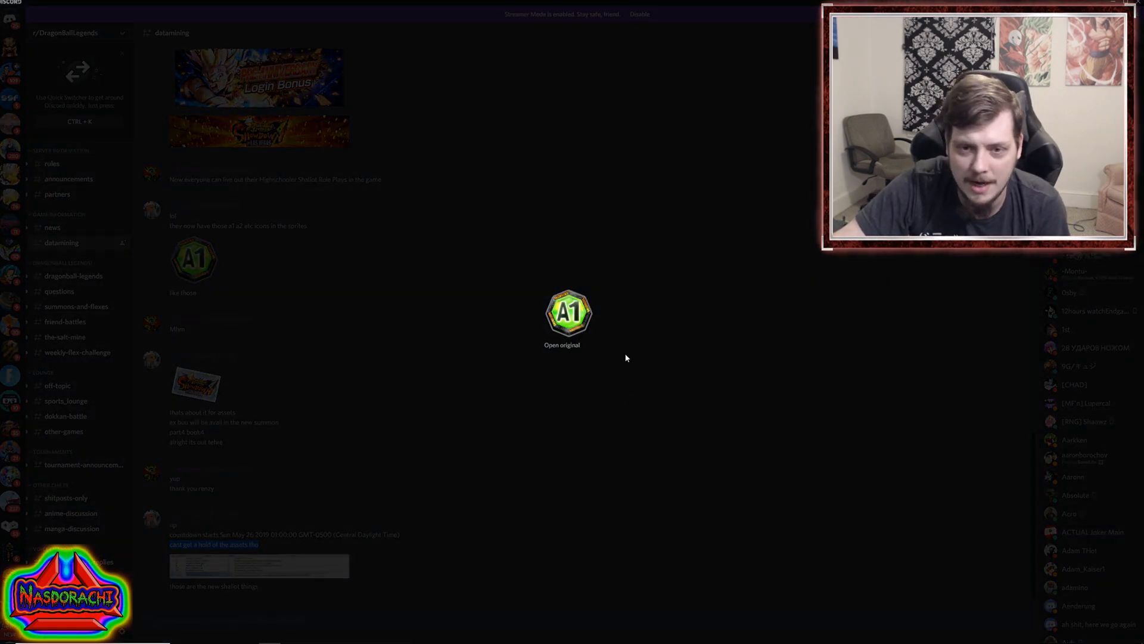
mouse_move(697, 310)
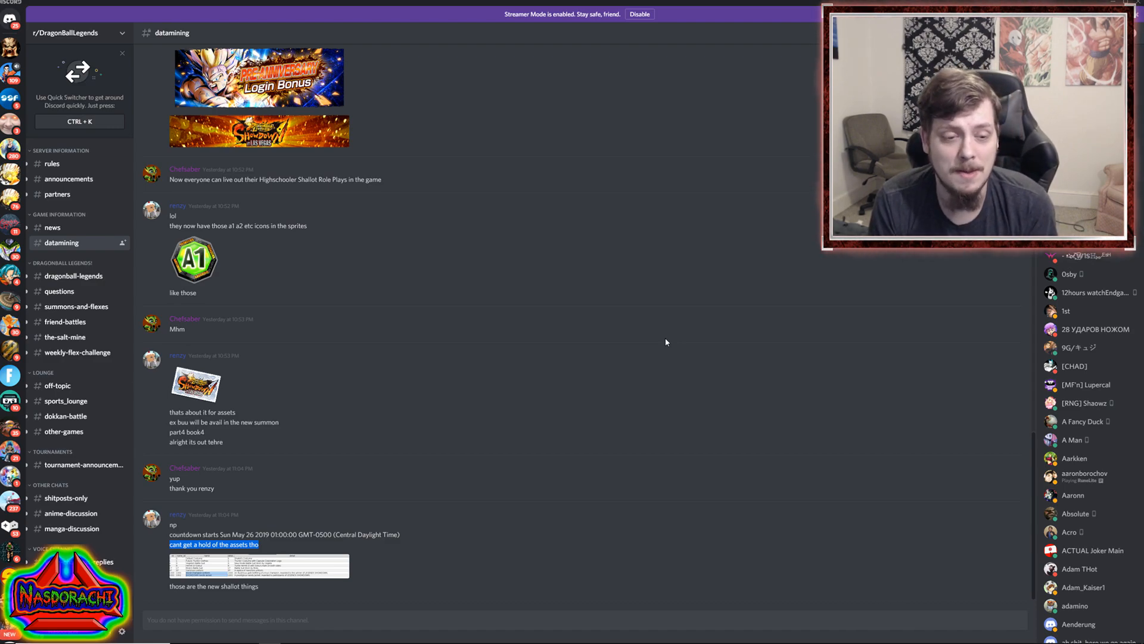
mouse_move(592, 329)
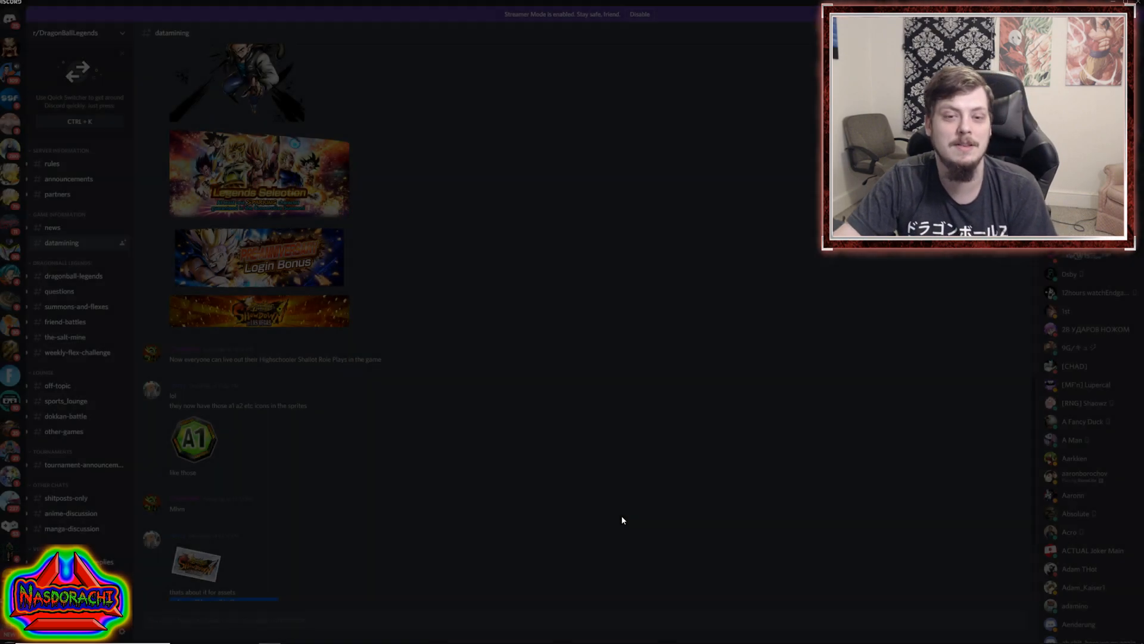
Scroll back up the channel to the Shallot costume images and leaked banners.
scroll(down, 3)
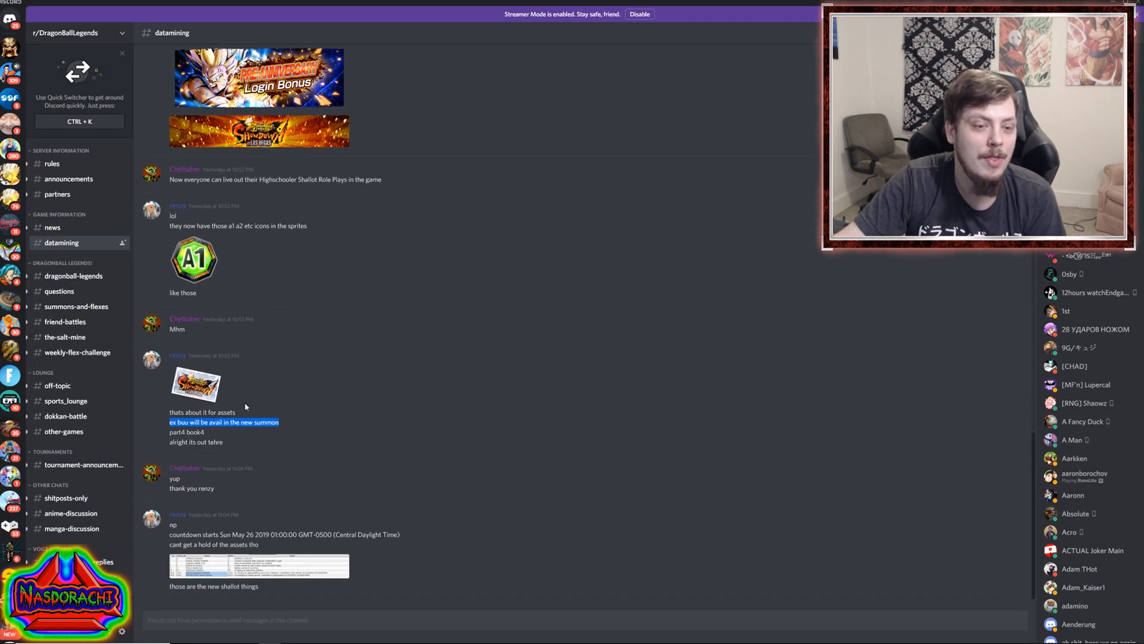
mouse_move(462, 487)
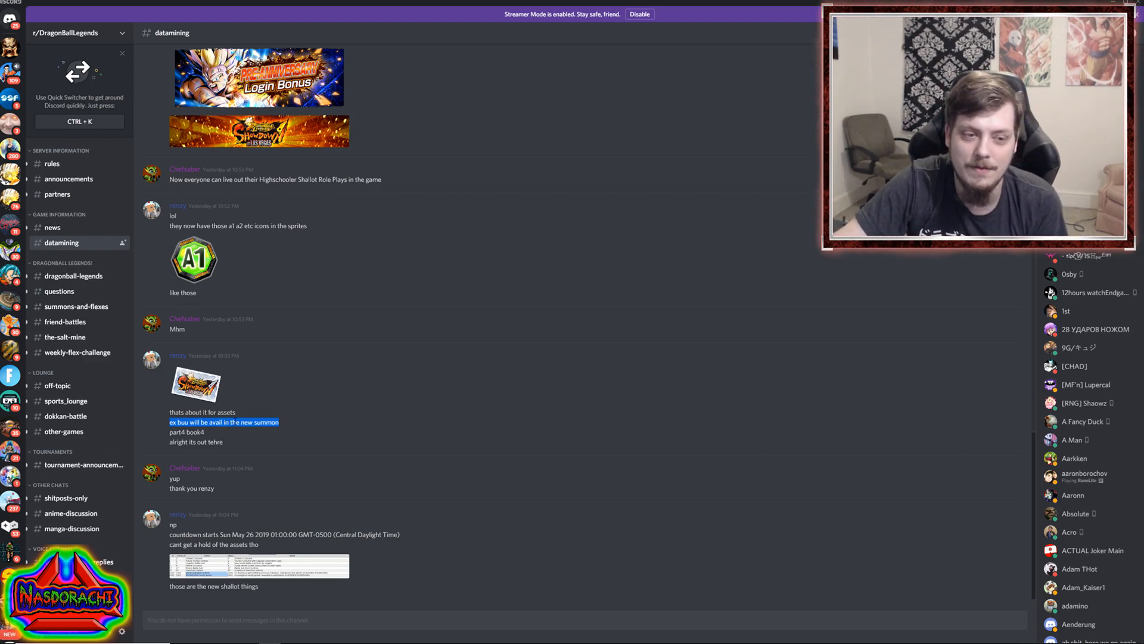
scroll(up, 3)
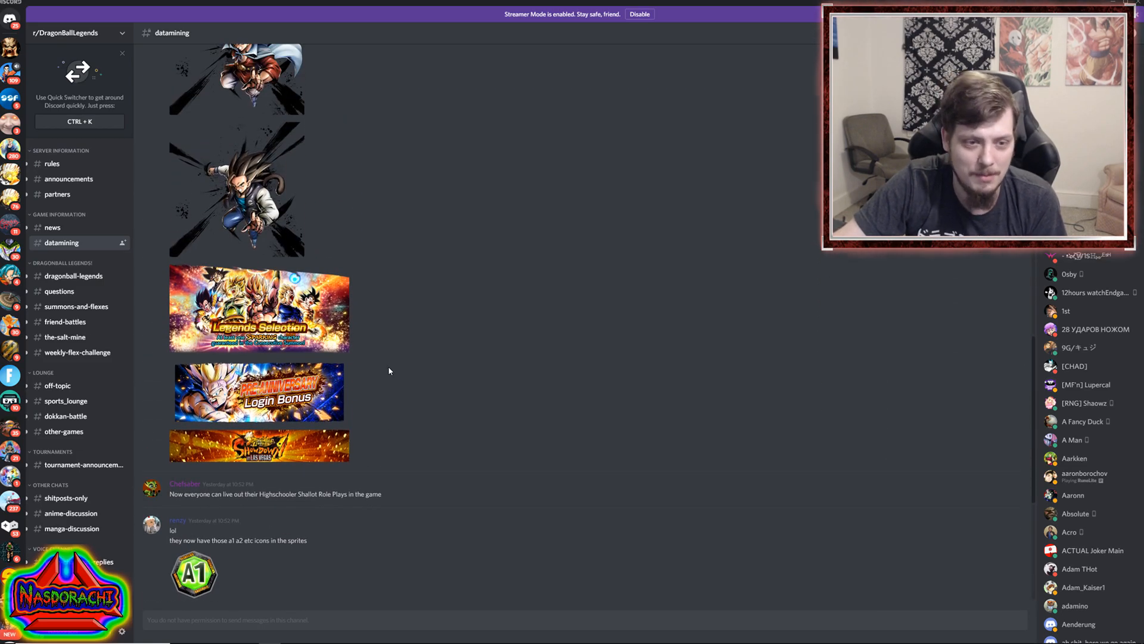
scroll(down, 3)
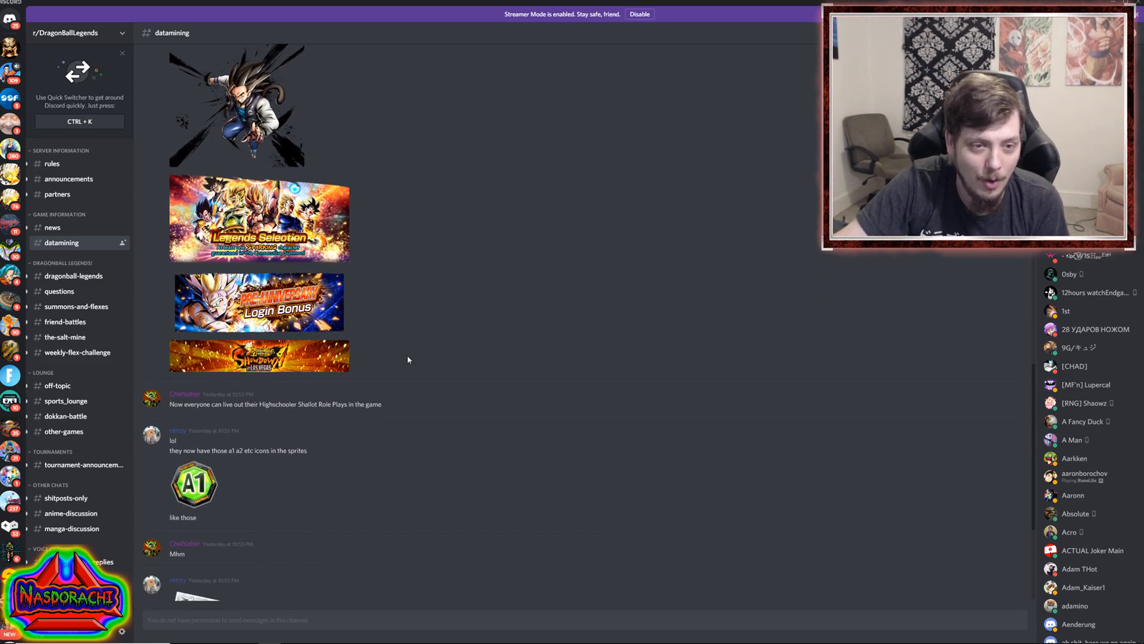
click(258, 219)
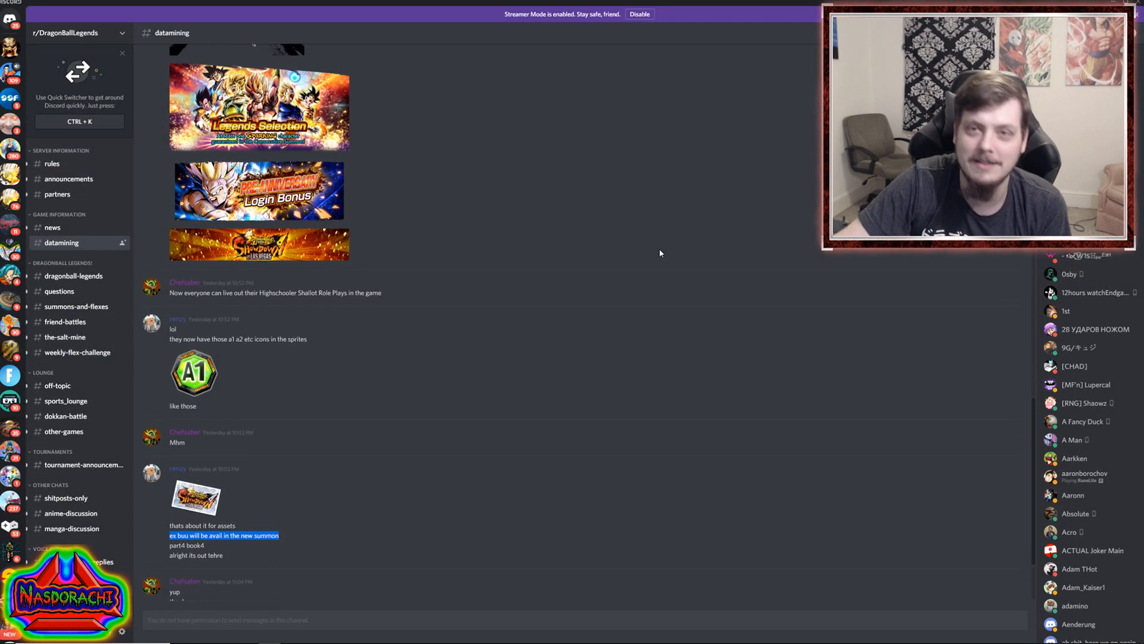
scroll(down, 3)
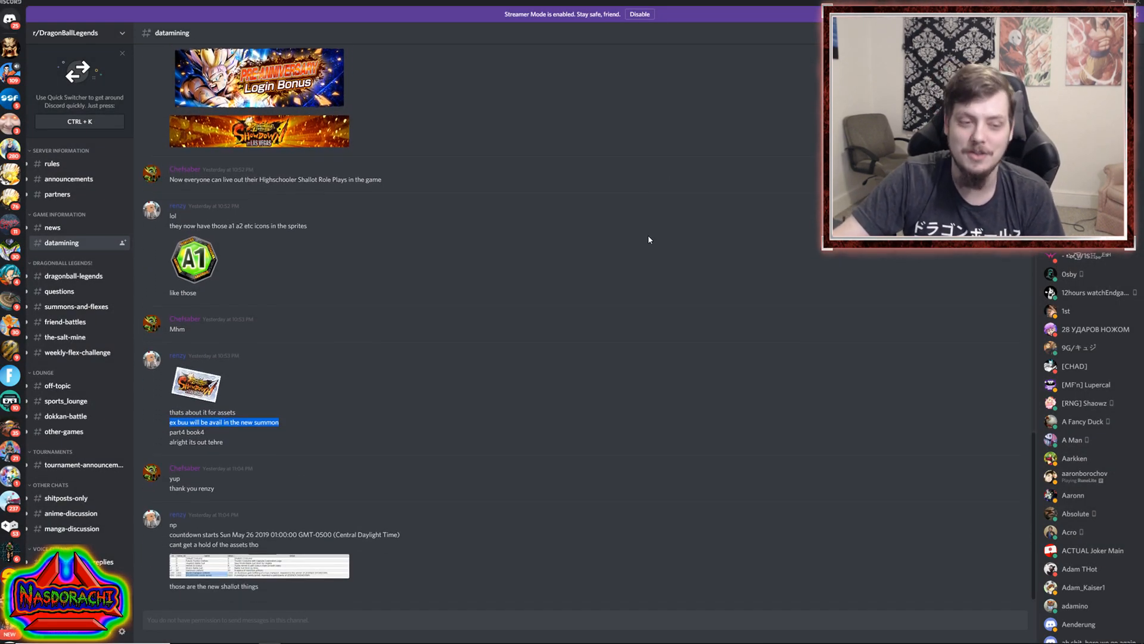
scroll(up, 3)
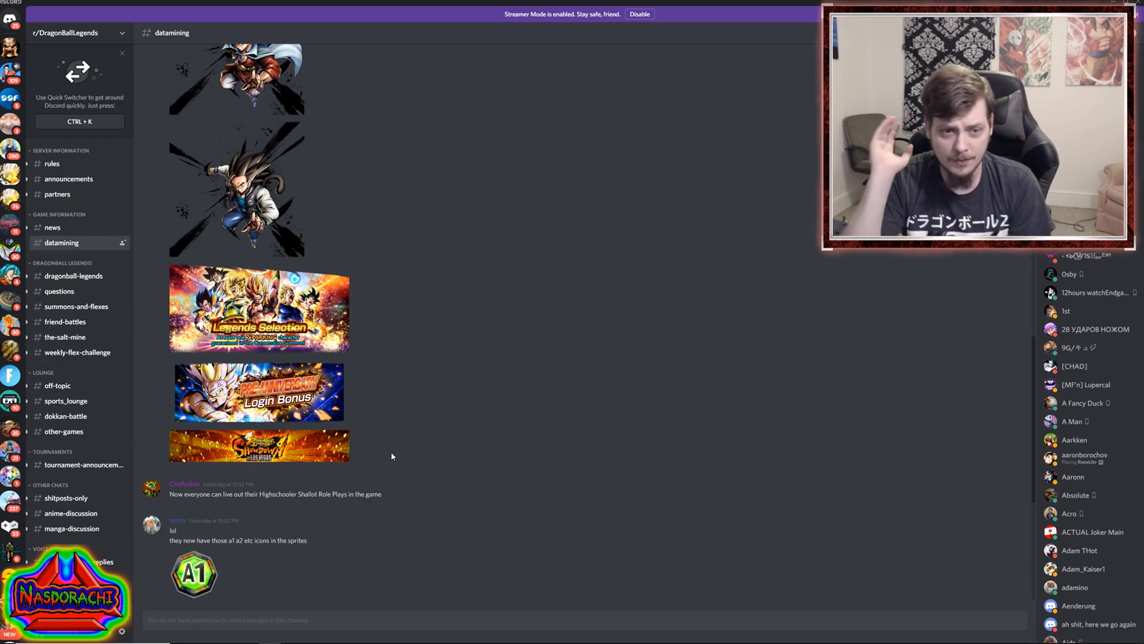